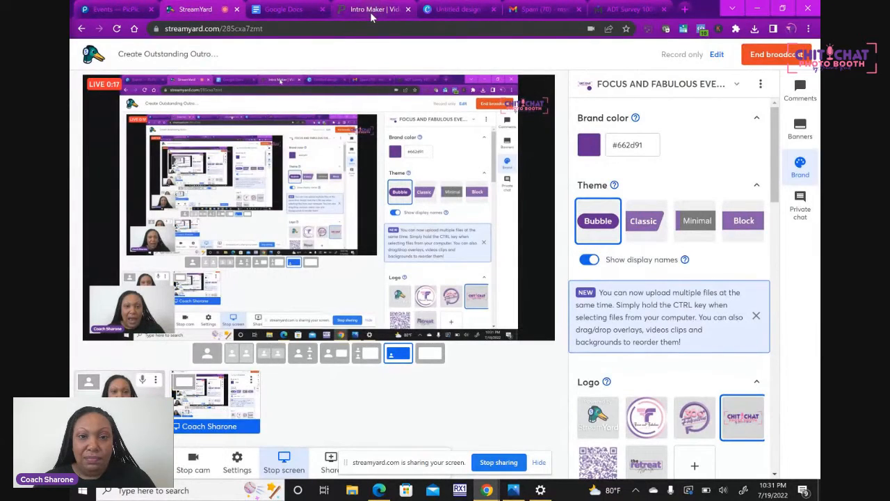
Step: Switch to the Intro Maker video tab and browse page 3 of intro templates
left_click(374, 9)
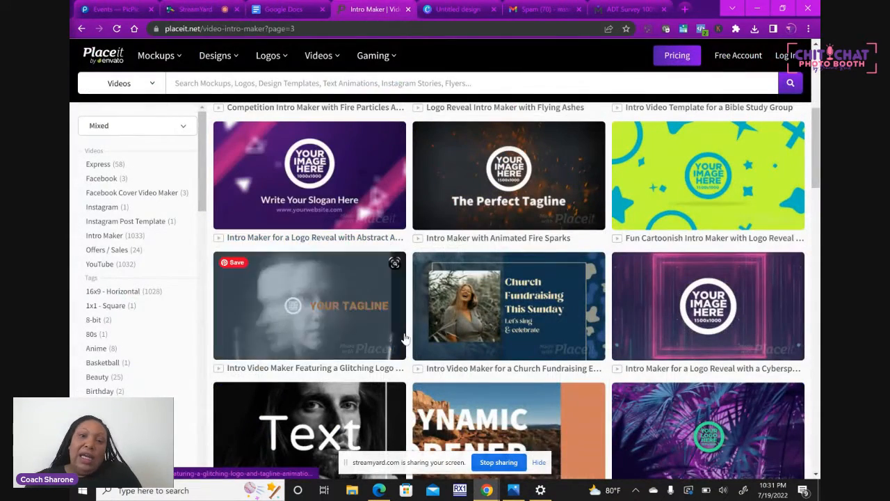
scroll("down", 3)
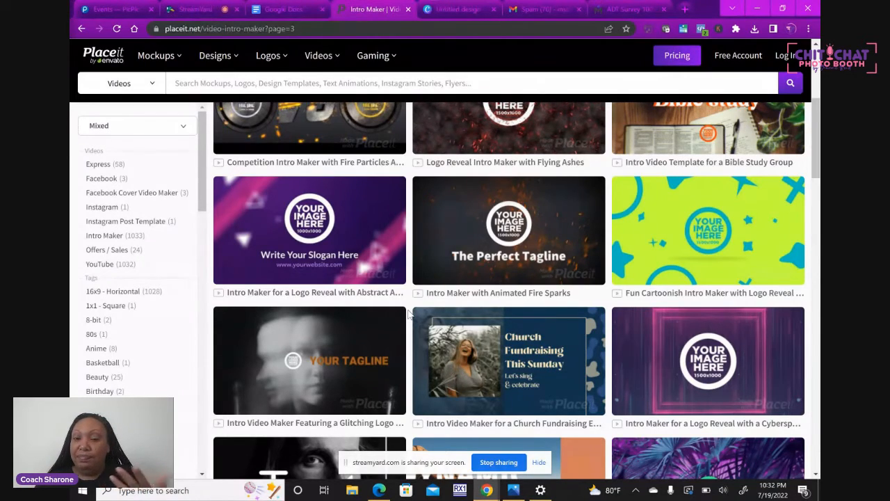
scroll("down", 3)
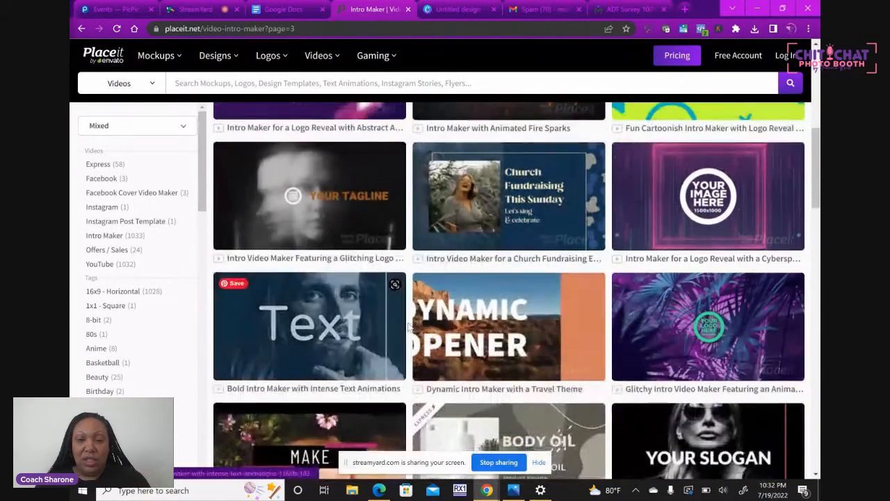
scroll("down", 3)
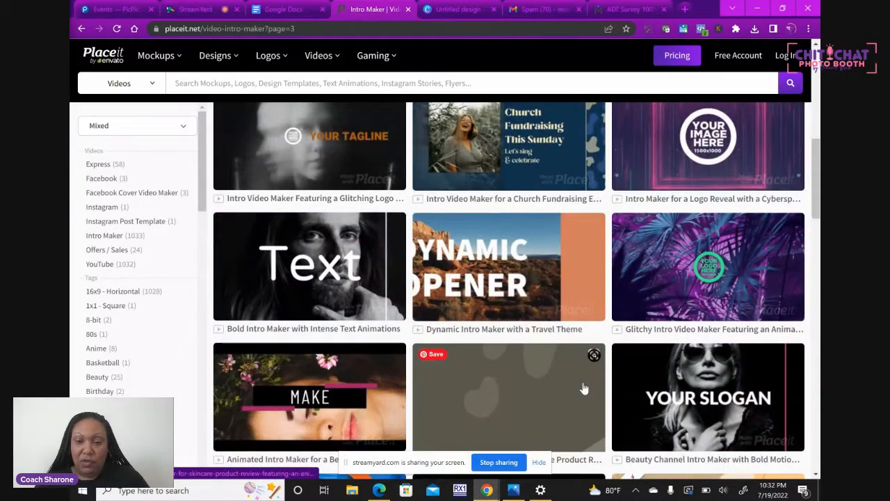
scroll("down", 3)
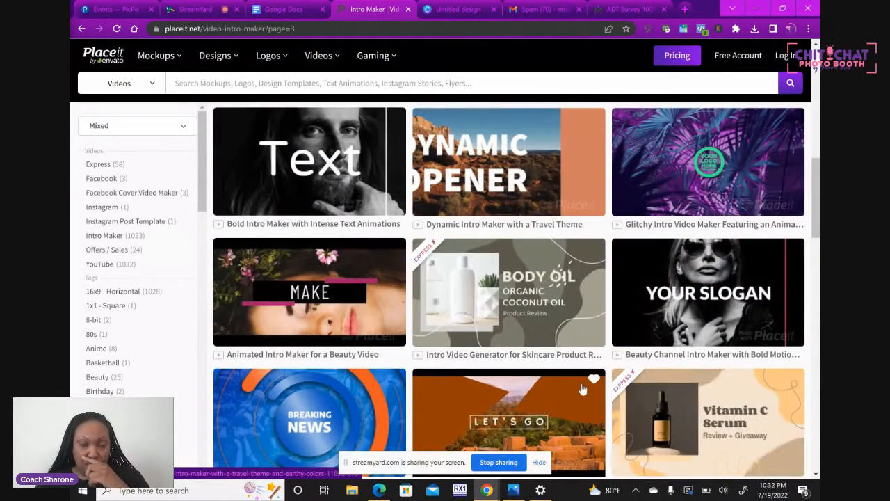
scroll("down", 3)
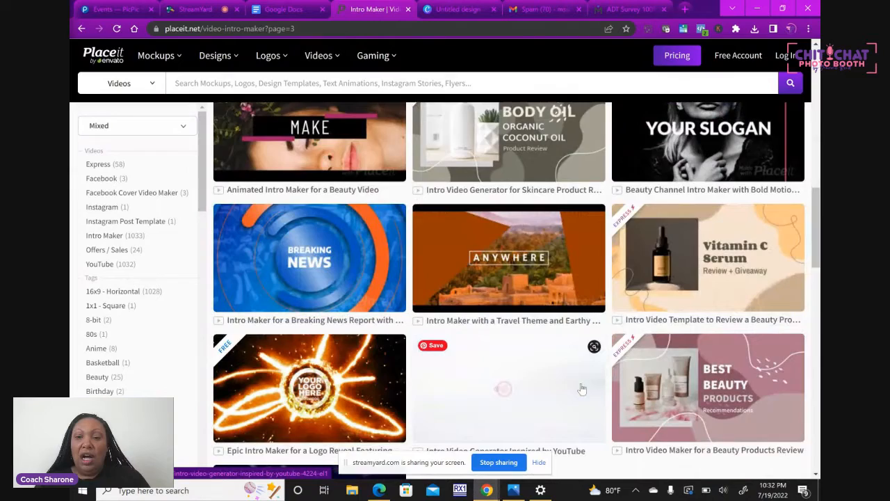
scroll("down", 3)
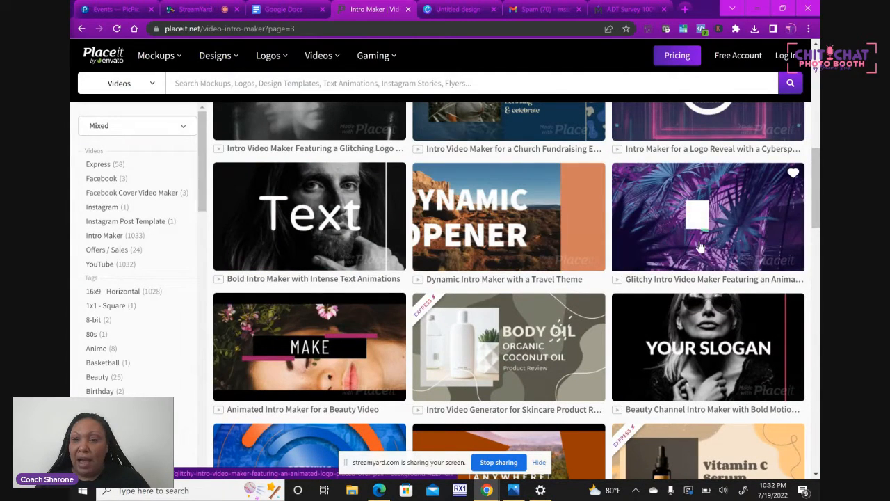
mouse_move(724, 240)
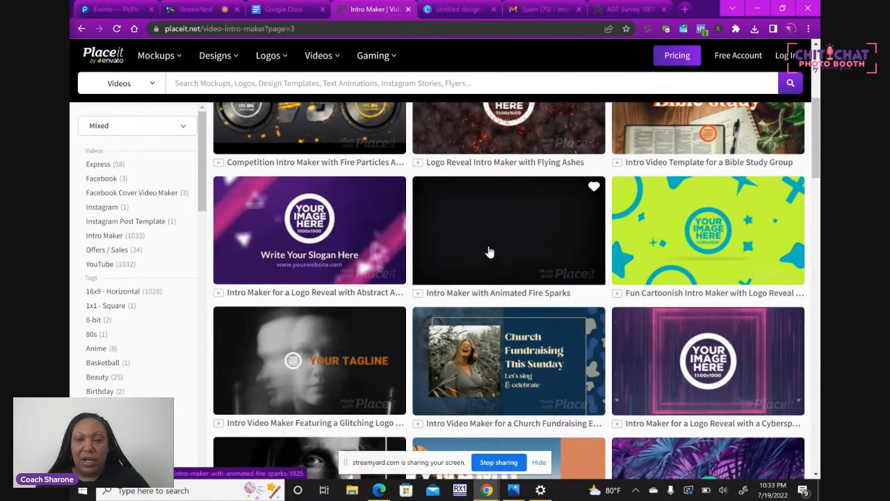
mouse_move(491, 250)
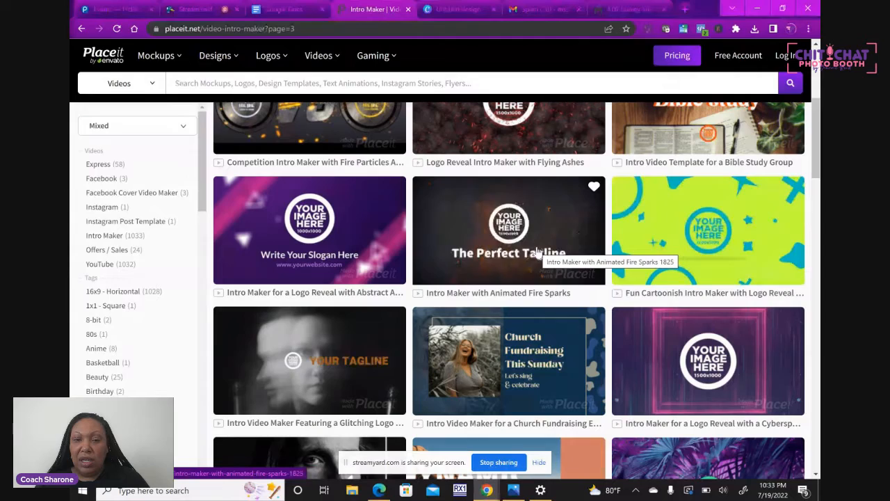
scroll("down", 3)
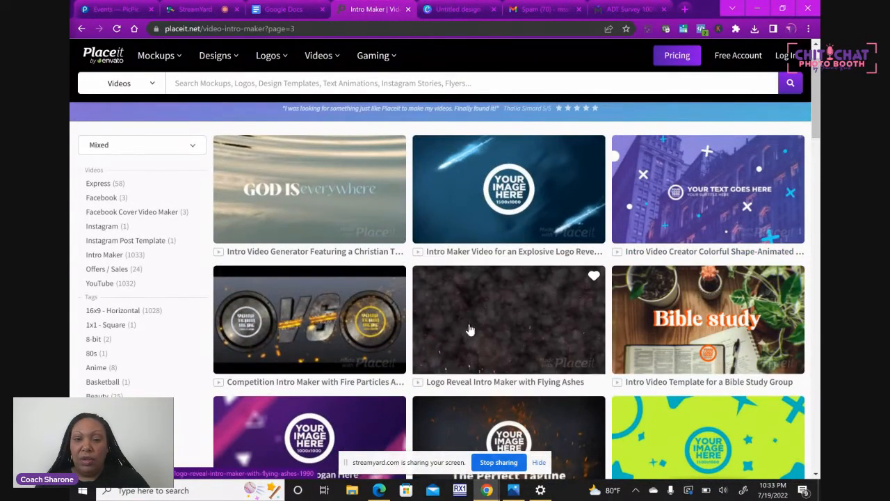
scroll("down", 3)
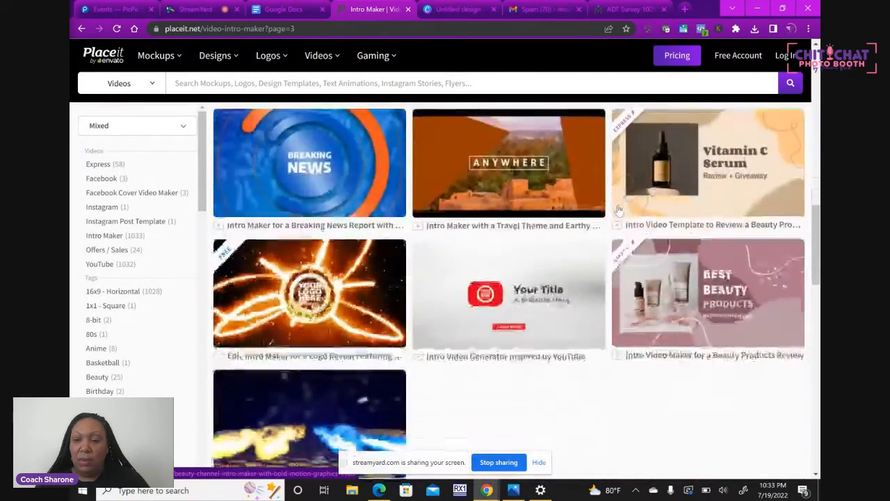
scroll("down", 3)
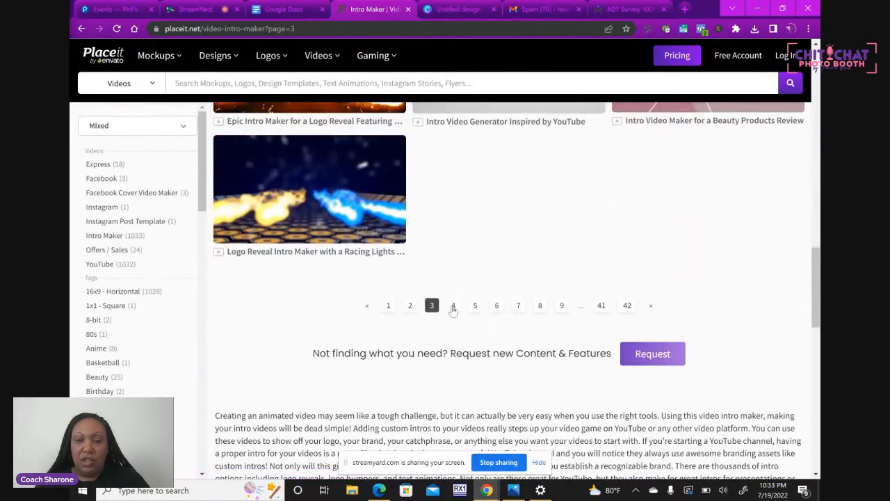
mouse_move(453, 305)
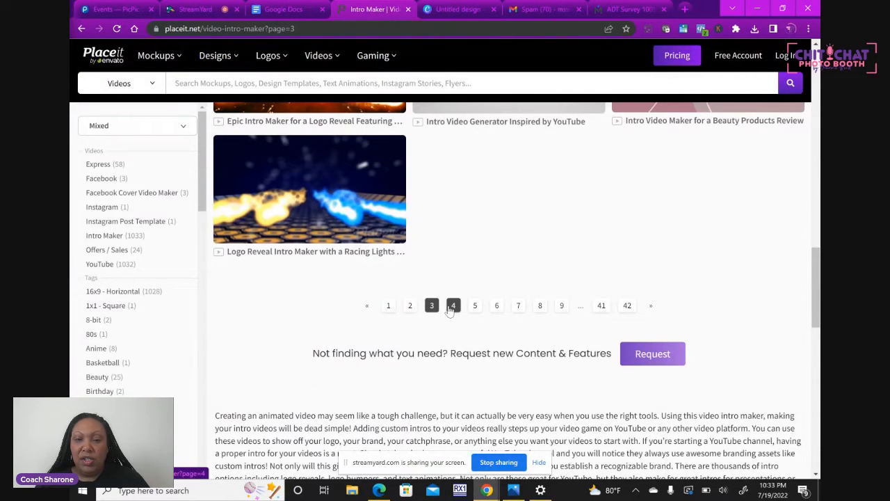
Step: Go to page 4 of intro templates and scroll down to the page numbers
left_click(453, 305)
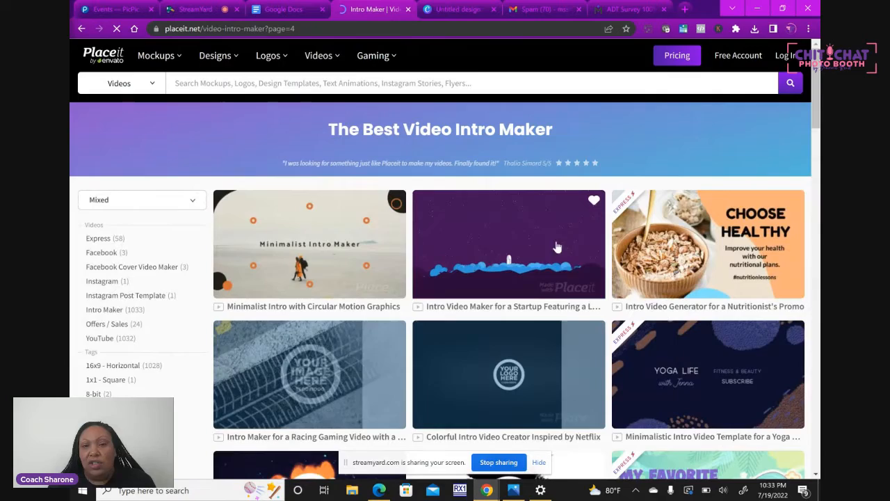
scroll("down", 3)
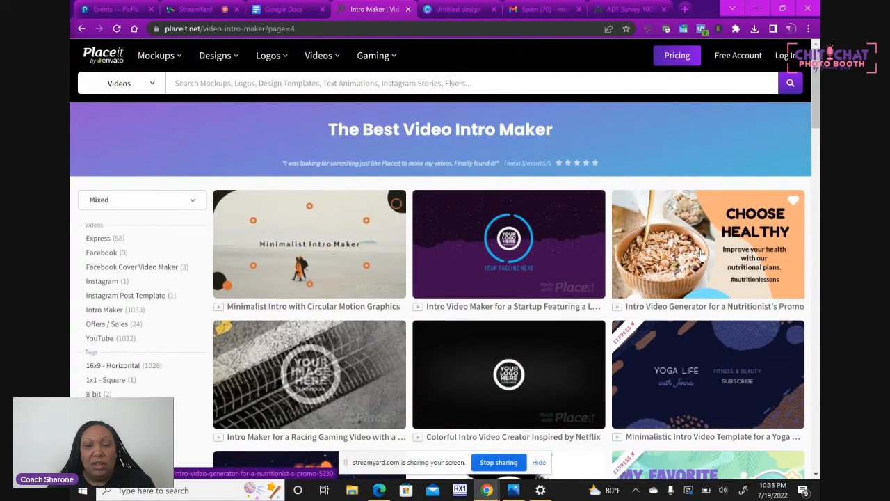
scroll("down", 3)
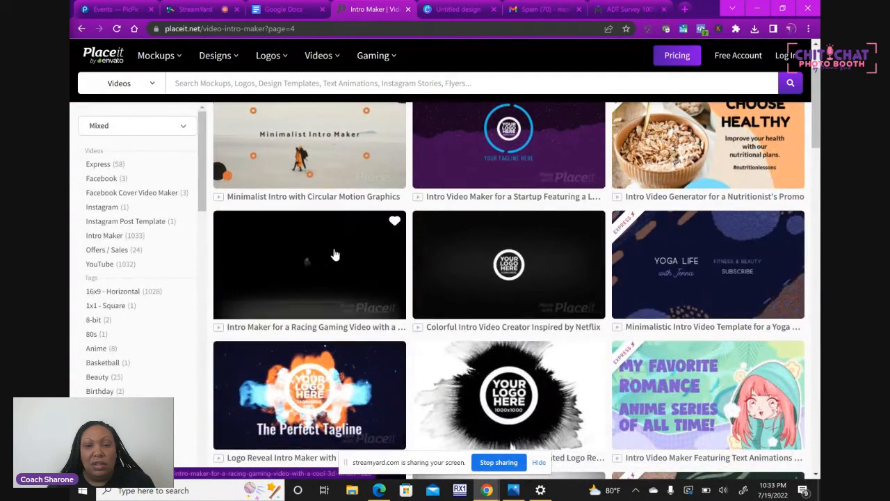
scroll("down", 3)
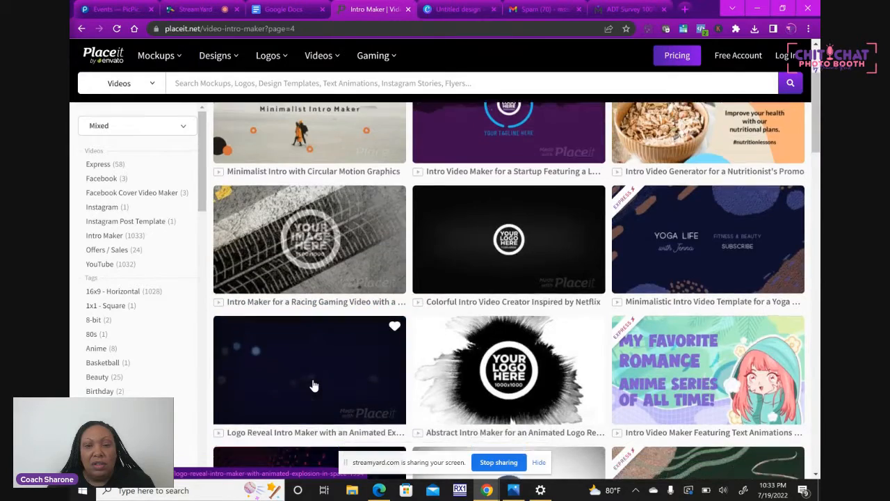
scroll("down", 3)
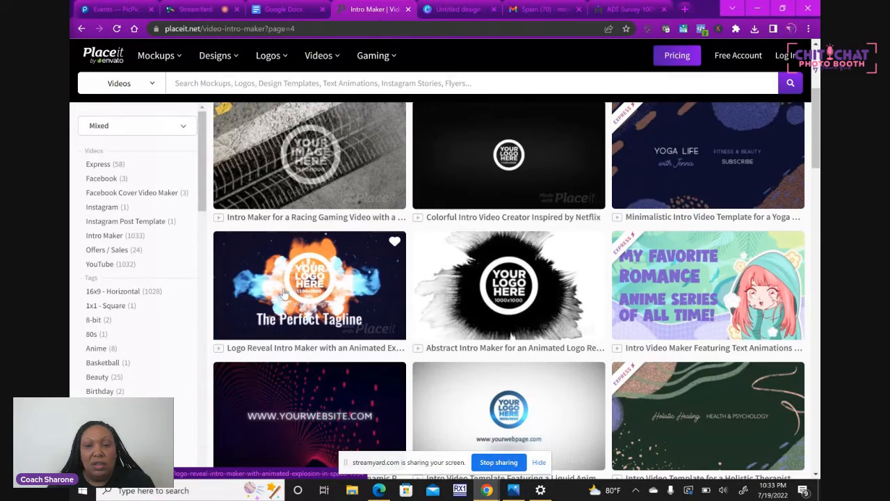
scroll("down", 3)
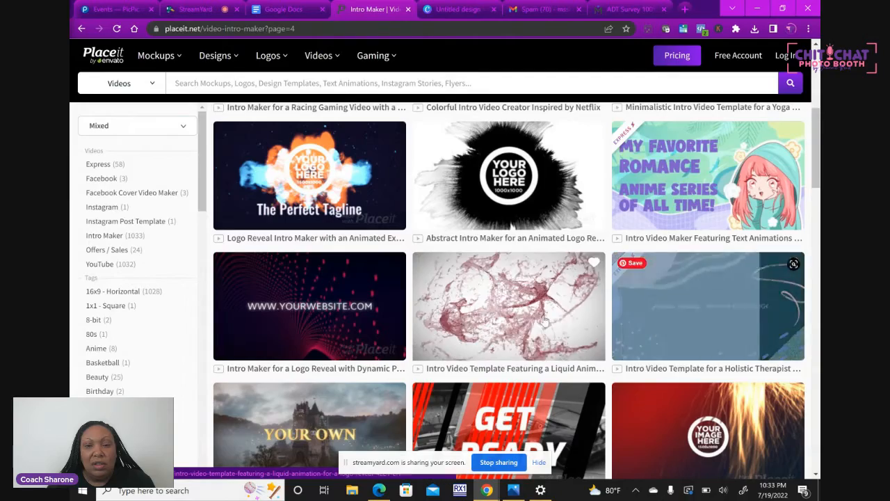
scroll("down", 3)
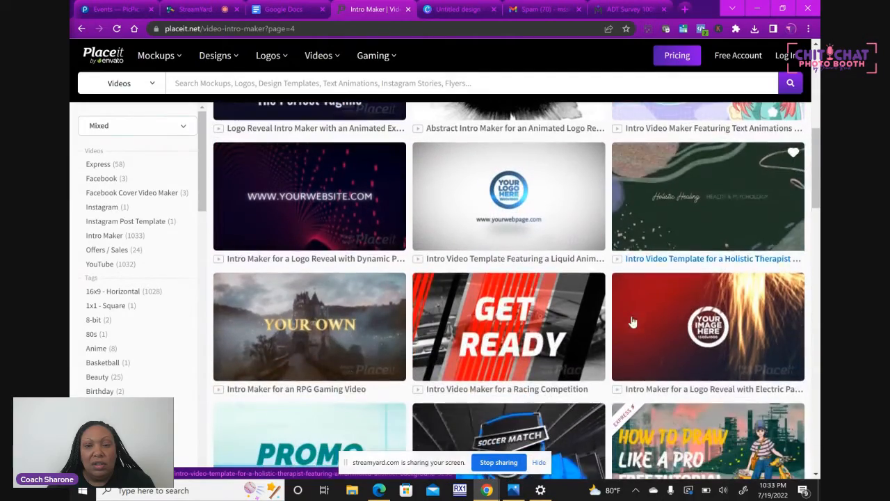
scroll("down", 3)
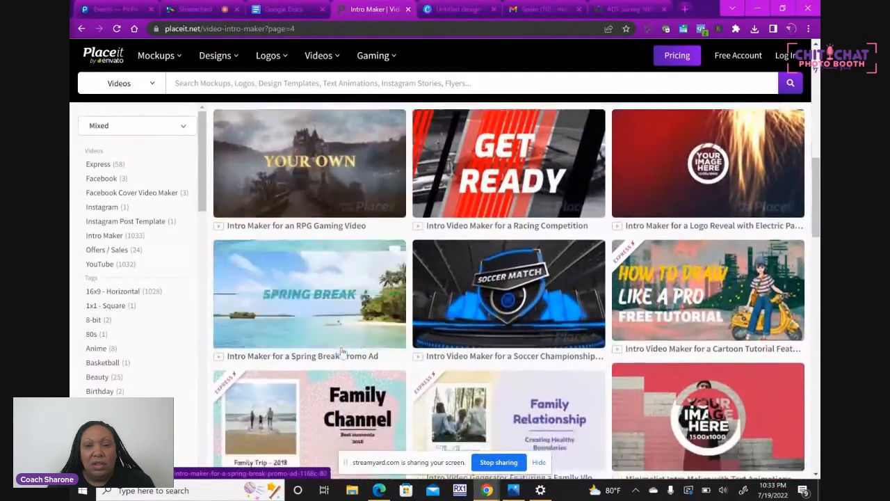
scroll("down", 3)
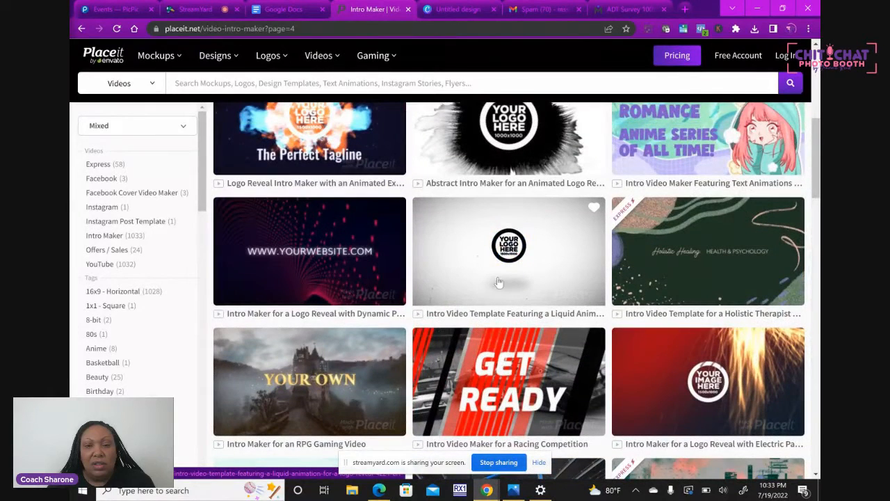
mouse_move(477, 280)
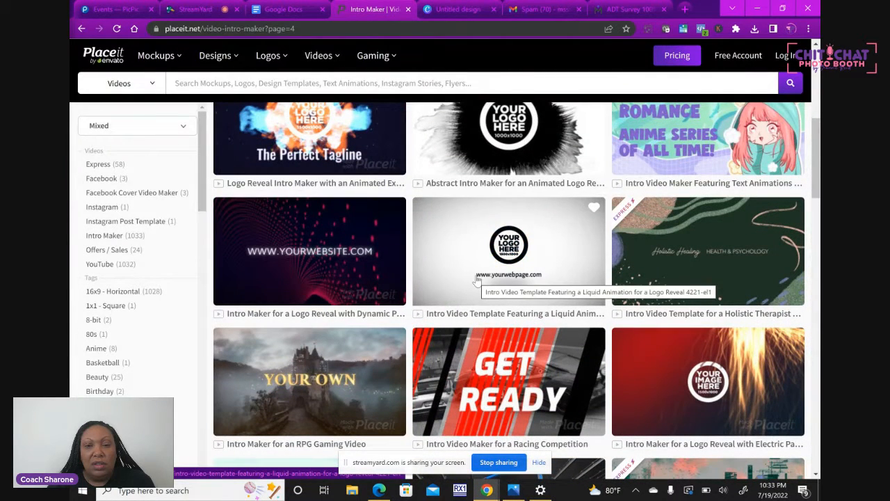
scroll("down", 3)
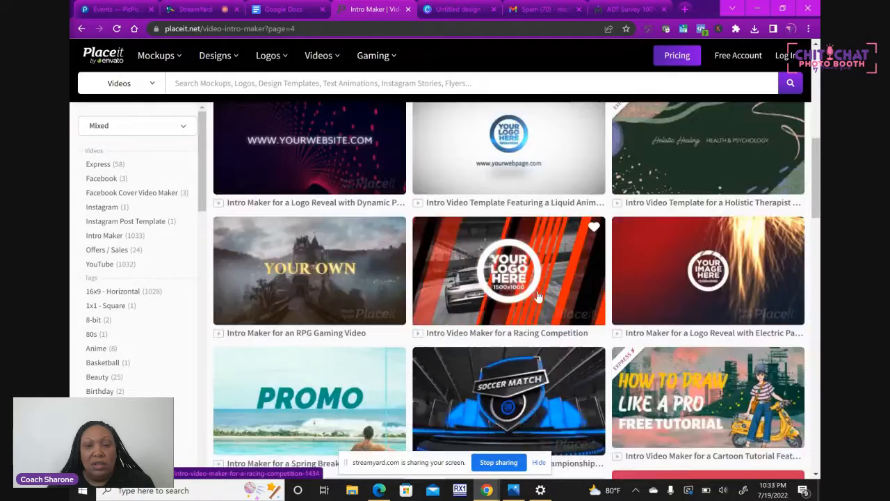
scroll("down", 3)
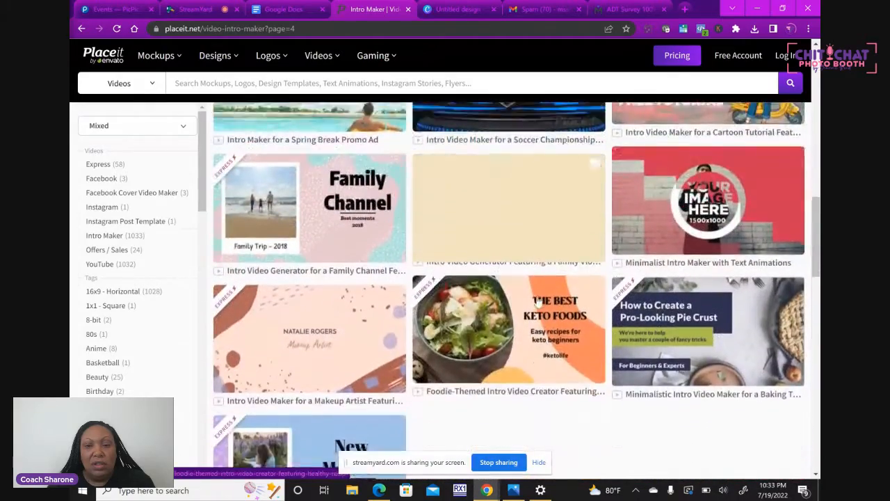
scroll("down", 3)
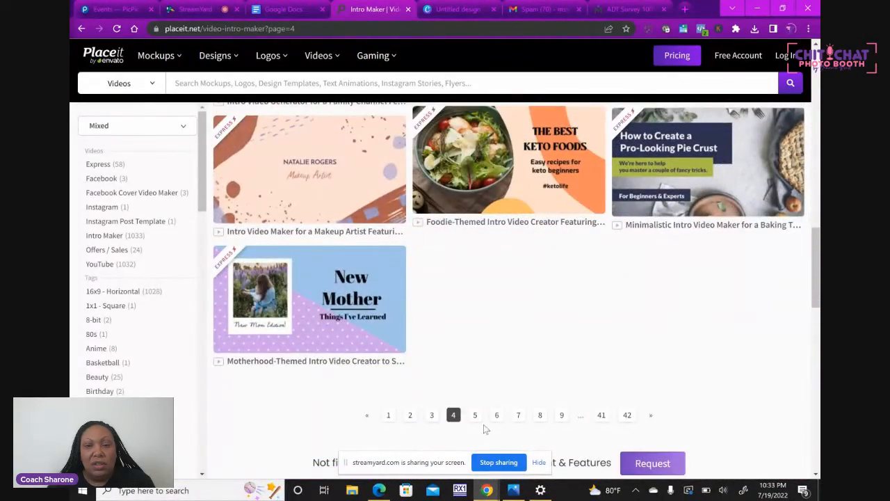
Step: Go to page 5 of intro templates and scroll through its template grid
left_click(475, 414)
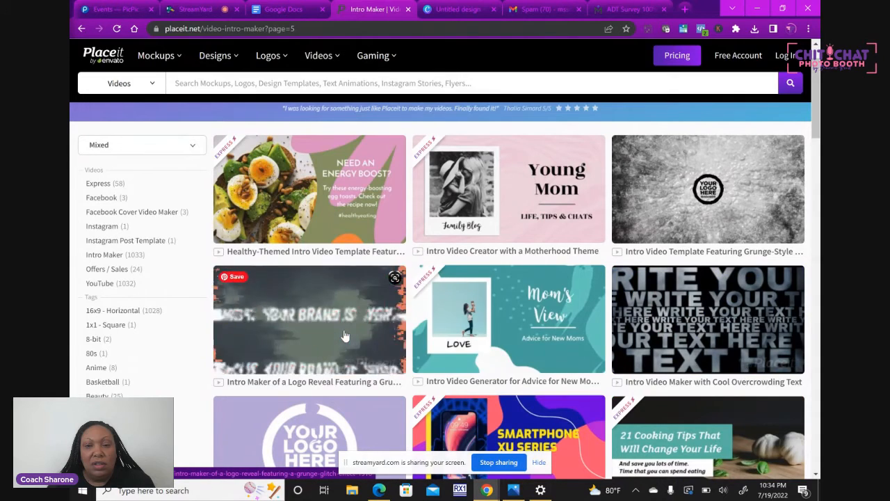
scroll("down", 3)
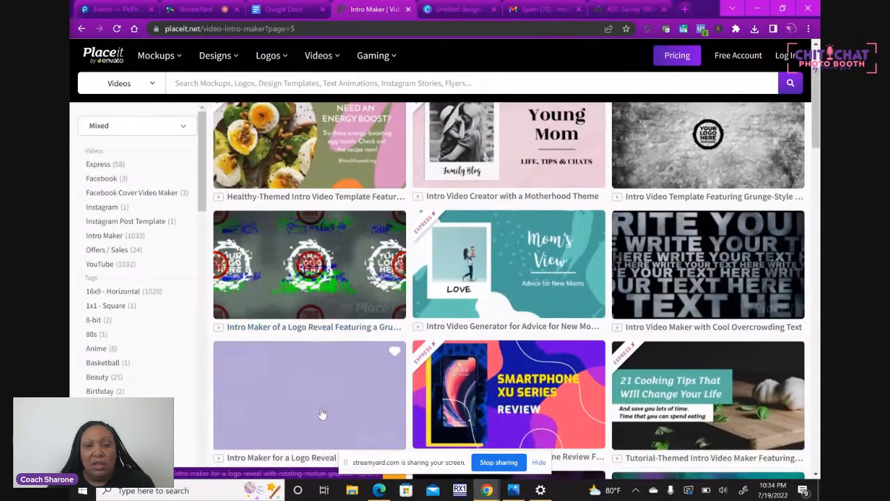
mouse_move(322, 405)
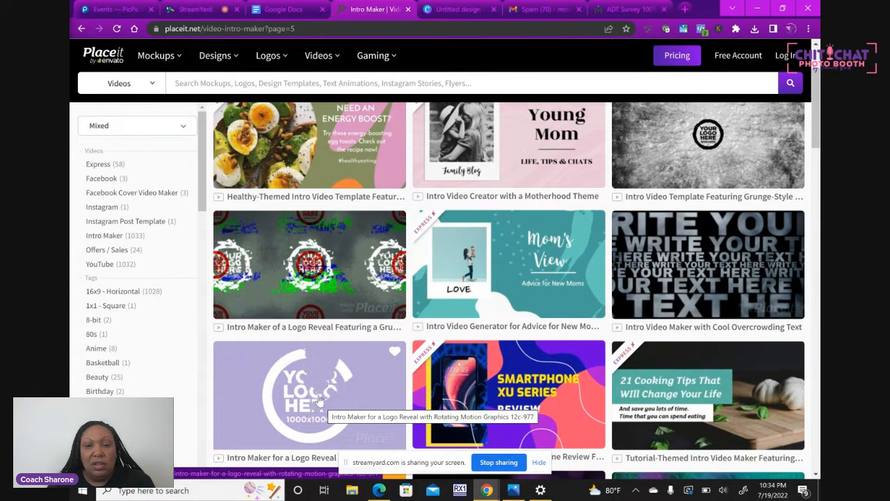
scroll("down", 3)
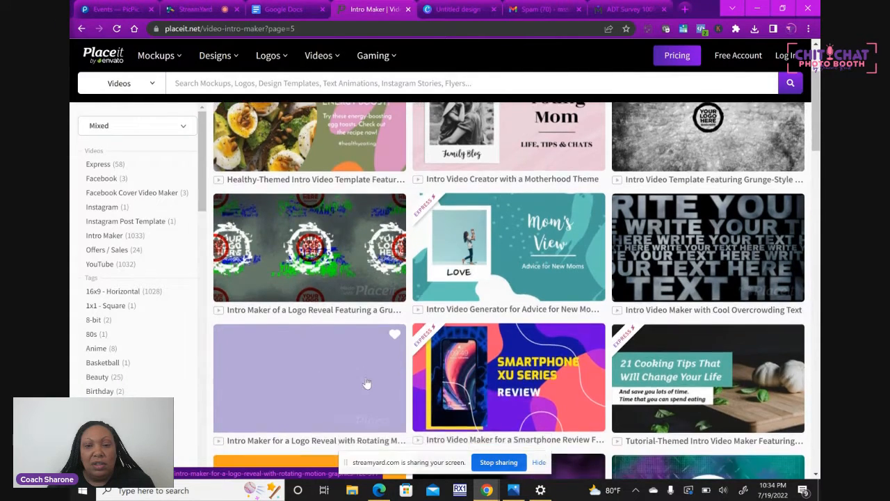
scroll("down", 3)
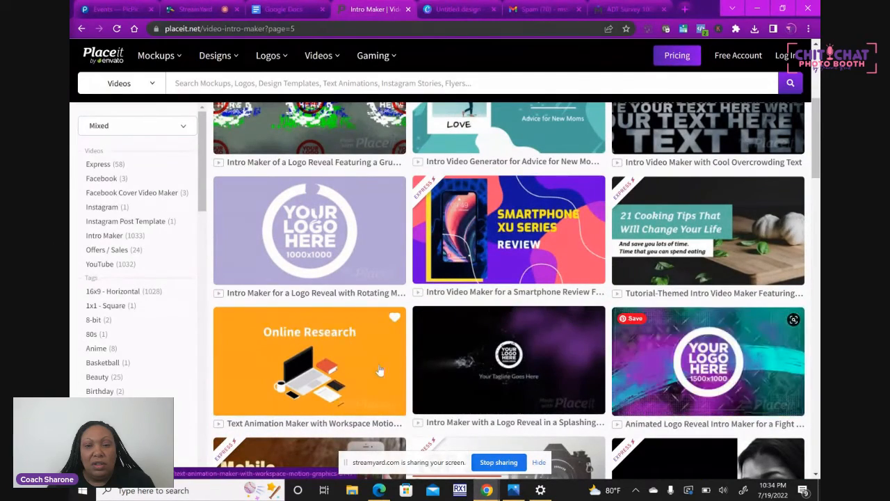
scroll("down", 3)
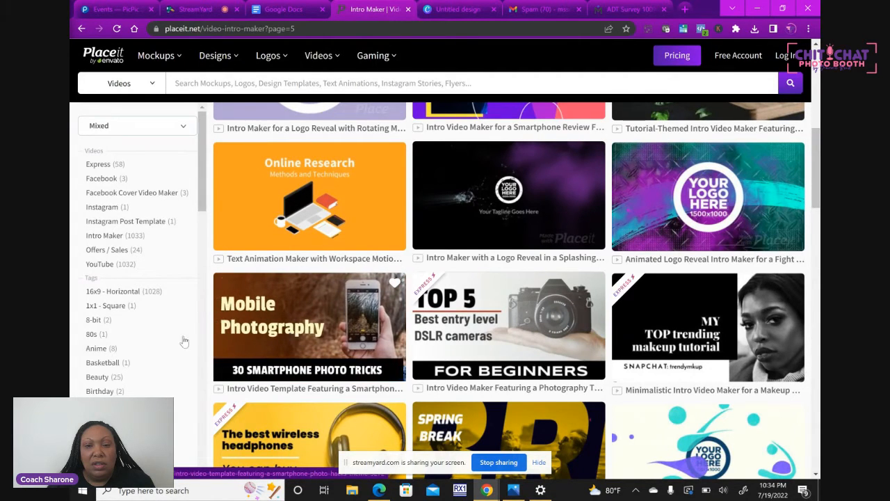
mouse_move(324, 330)
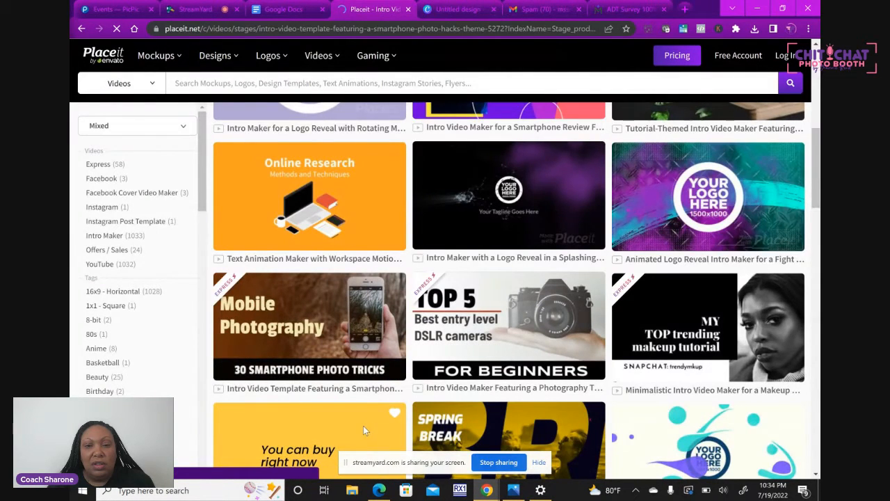
Step: Open the Mobile Photography smartphone photo tricks template in the video editor
left_click(308, 326)
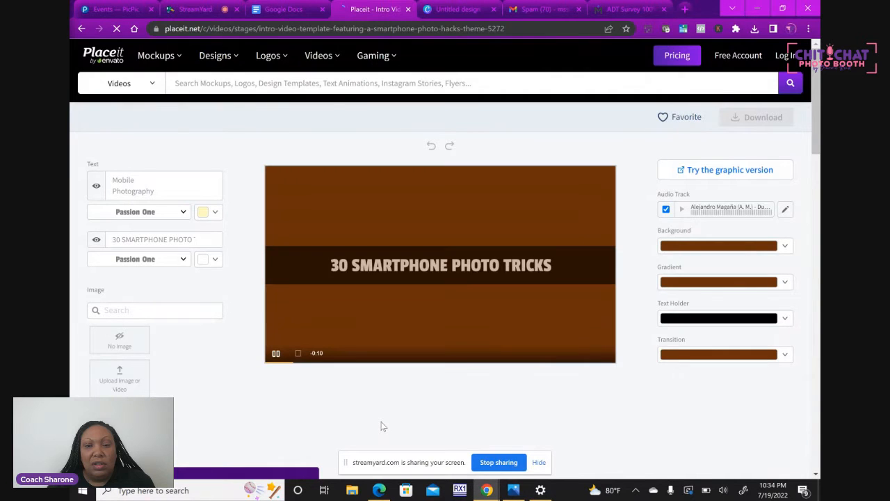
mouse_move(482, 131)
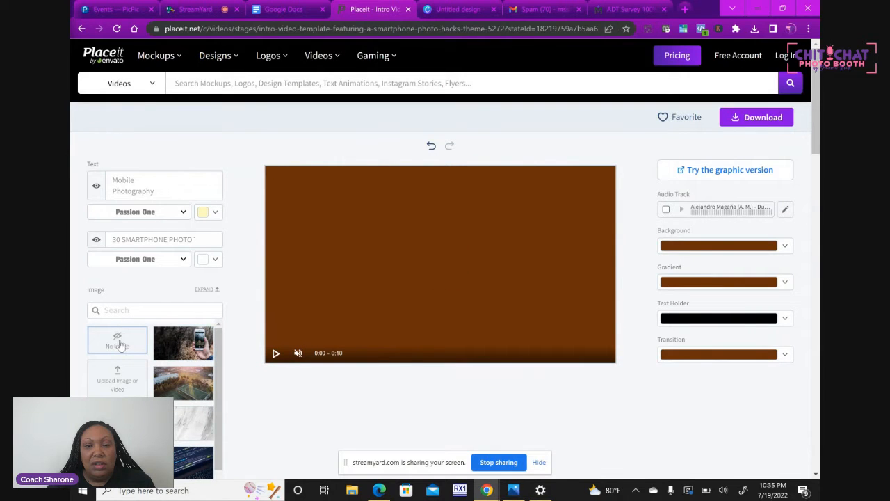
mouse_move(530, 299)
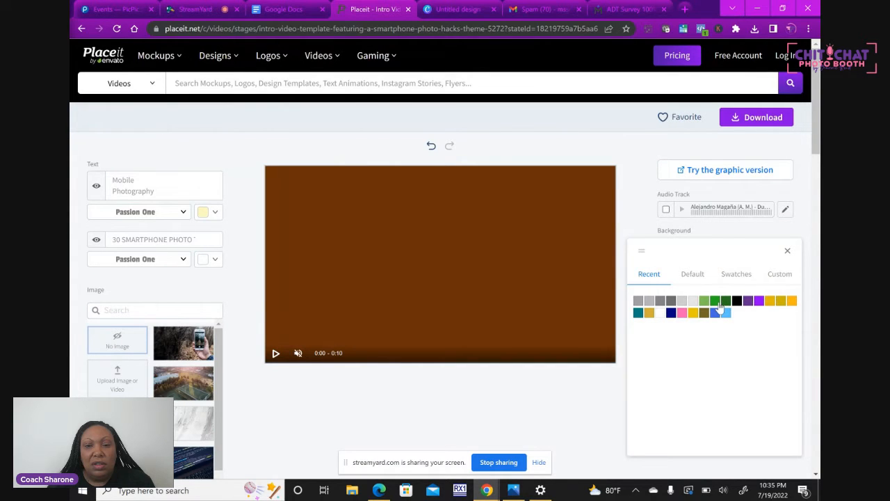
left_click(715, 300)
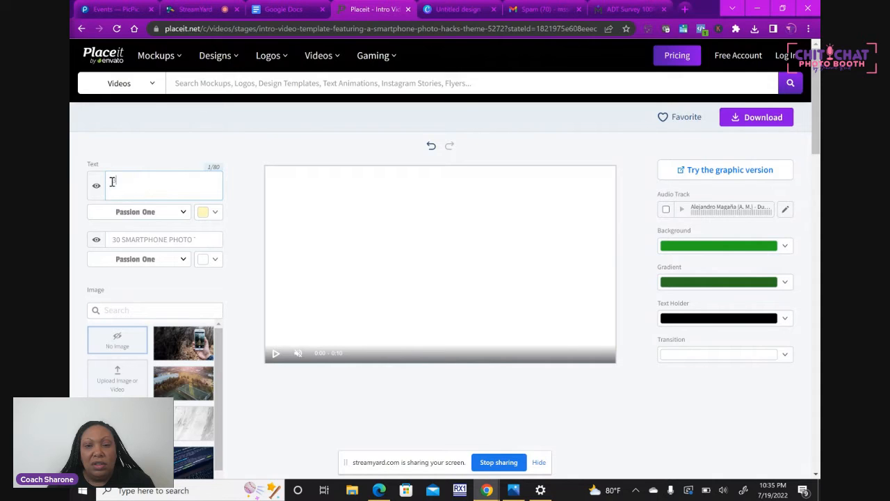
Step: Type '360 Booth Sponsored by' as the title, correcting the misspelling
type("60")
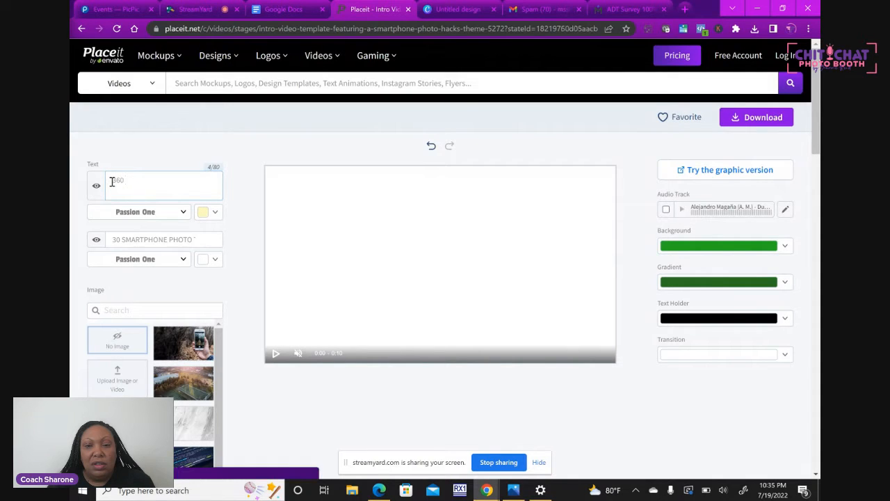
type("Booth")
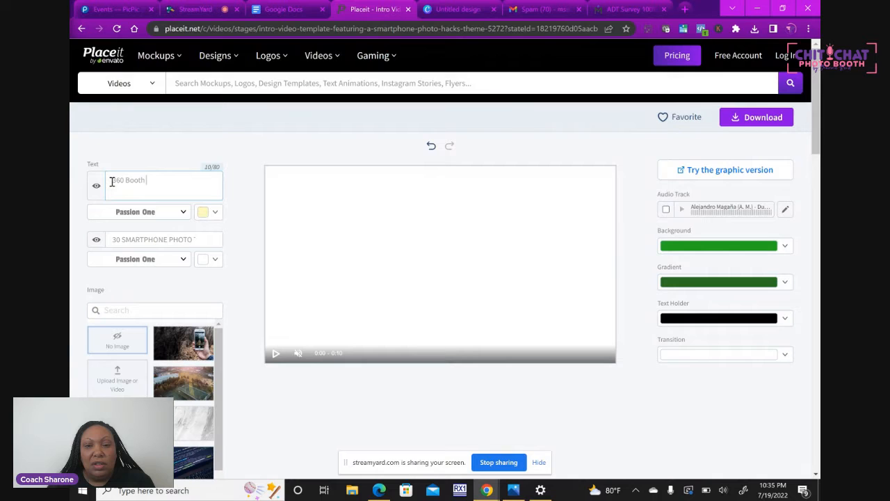
type("Spoinso")
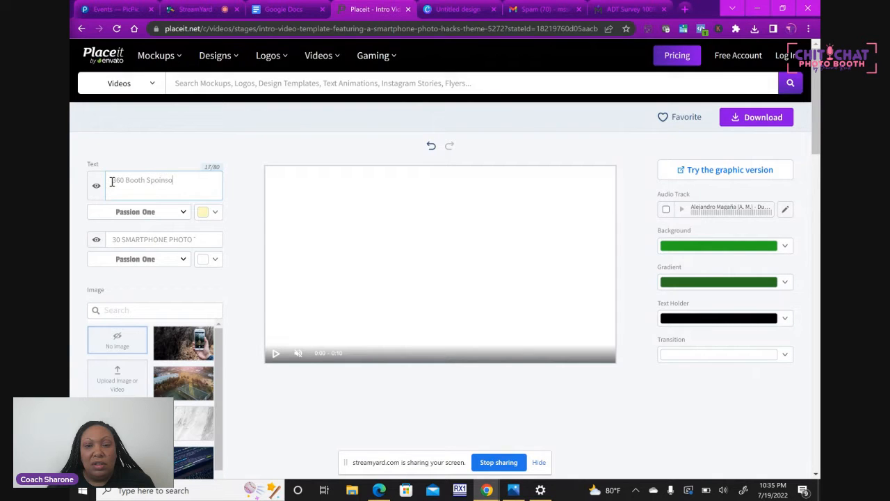
key("backspace")
type("www.l")
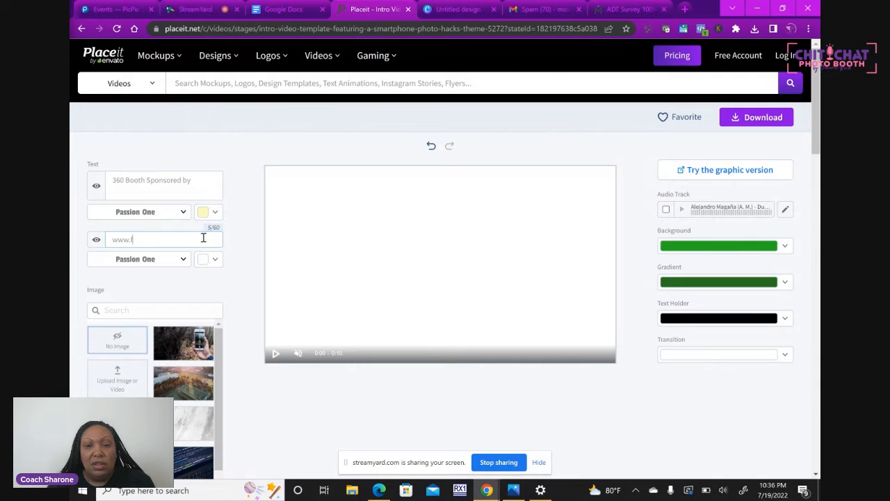
type("ocusandf")
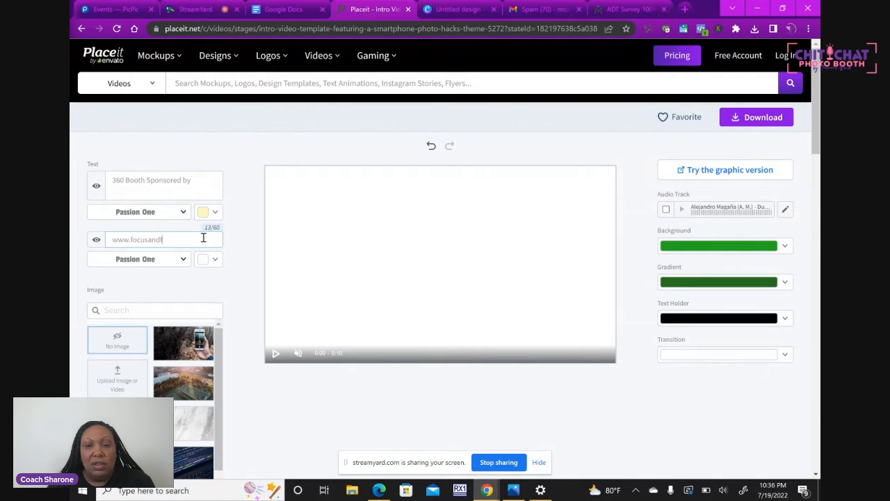
type("abulous.com")
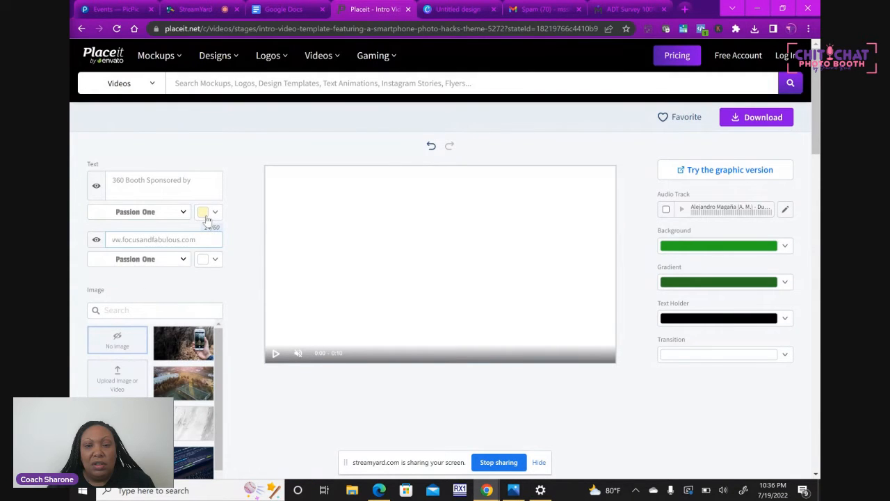
left_click(203, 212)
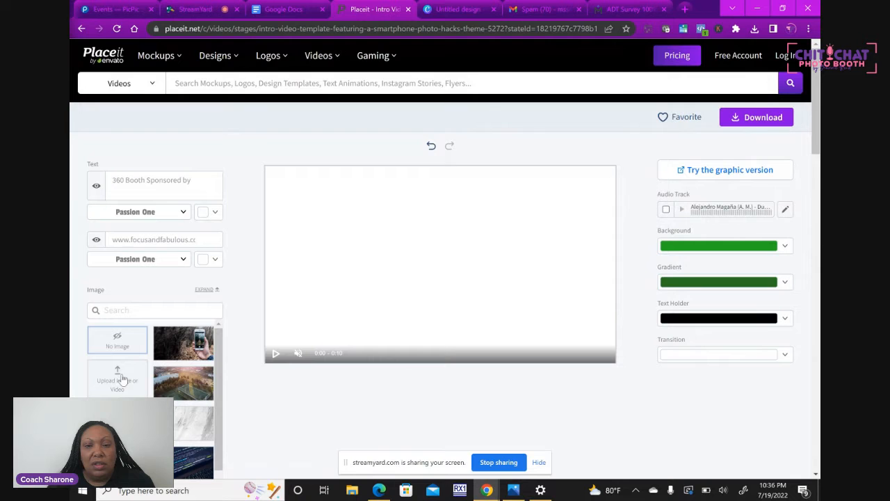
Step: Upload the C&F Mortgage Corporation logo, adjust its zoom, and crop it
left_click(117, 380)
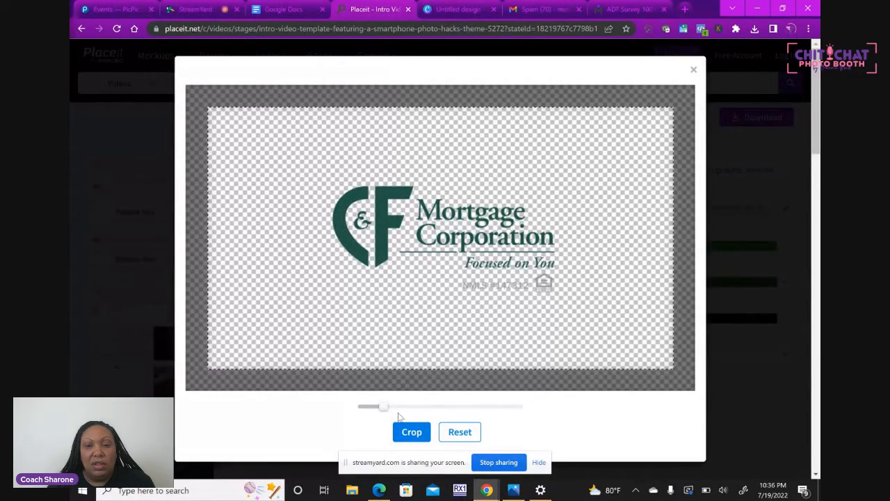
left_click_drag(385, 407, 395, 406)
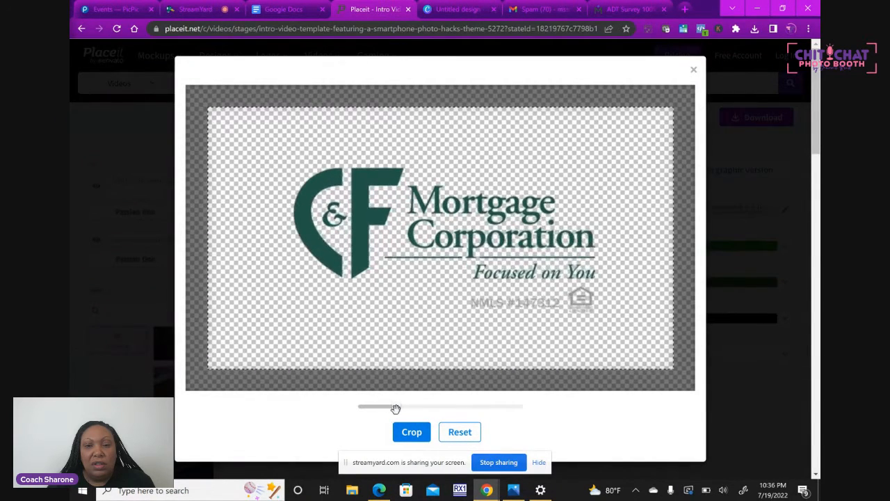
left_click_drag(395, 406, 404, 407)
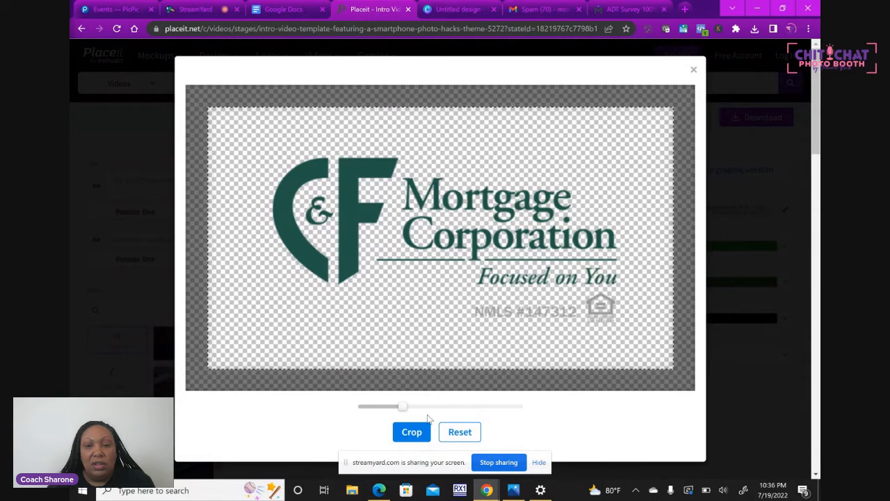
left_click_drag(402, 406, 428, 406)
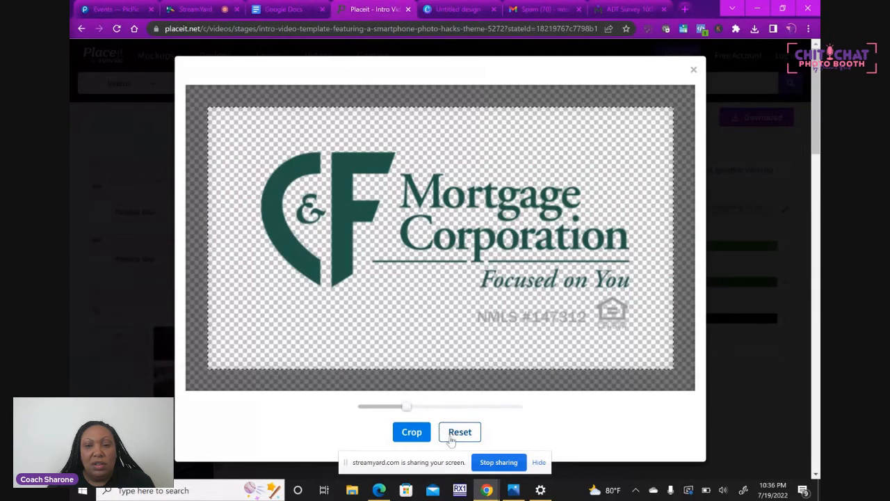
left_click_drag(407, 406, 383, 406)
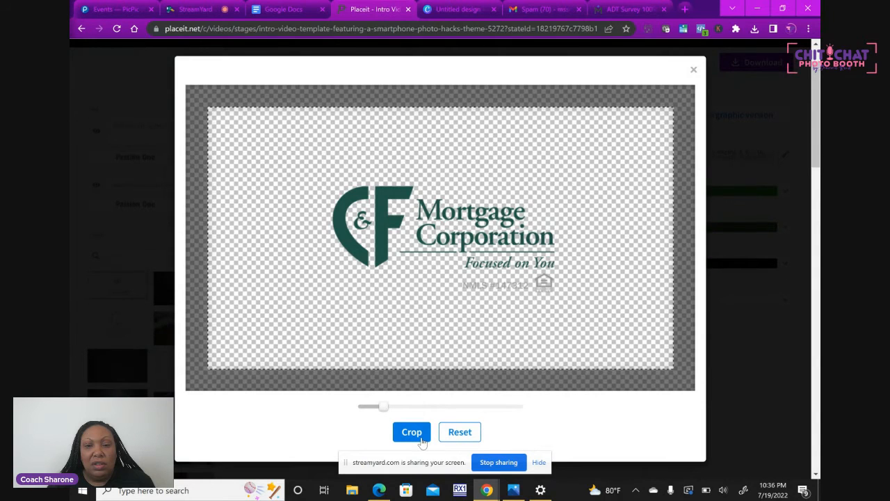
left_click(411, 431)
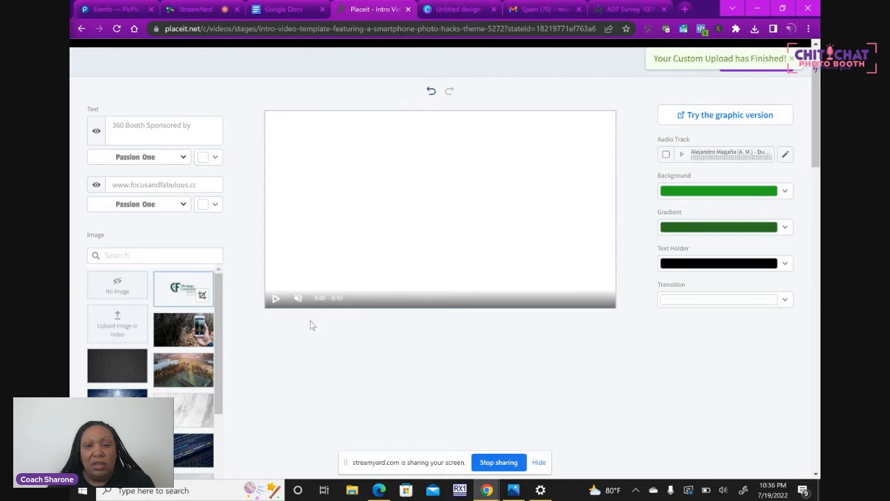
scroll("down", 3)
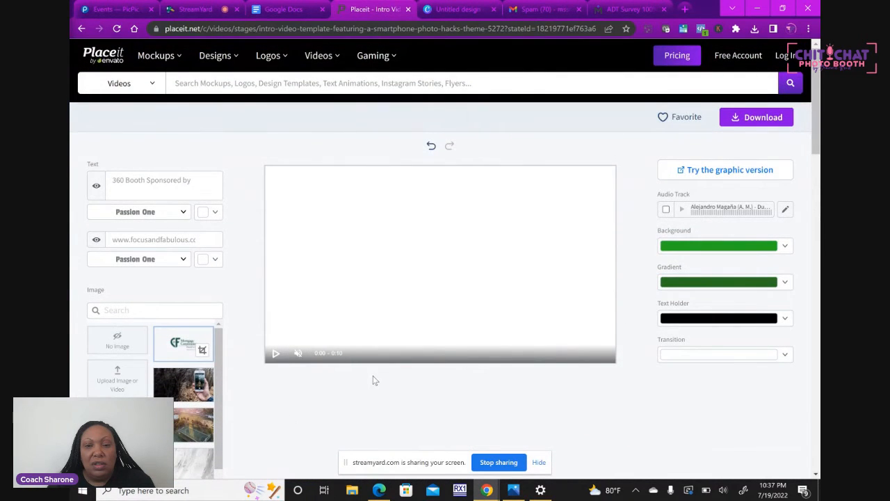
scroll("down", 3)
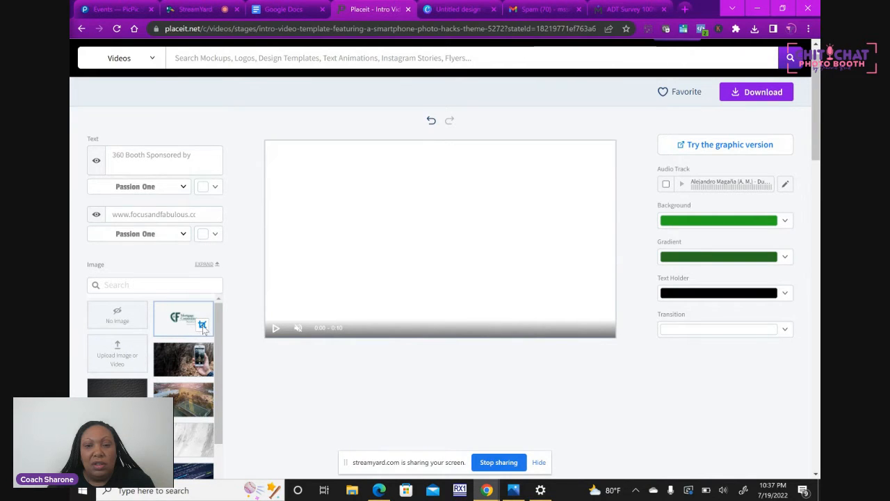
Step: Reposition the C&F logo inside its crop frame and apply the crop
left_click(201, 325)
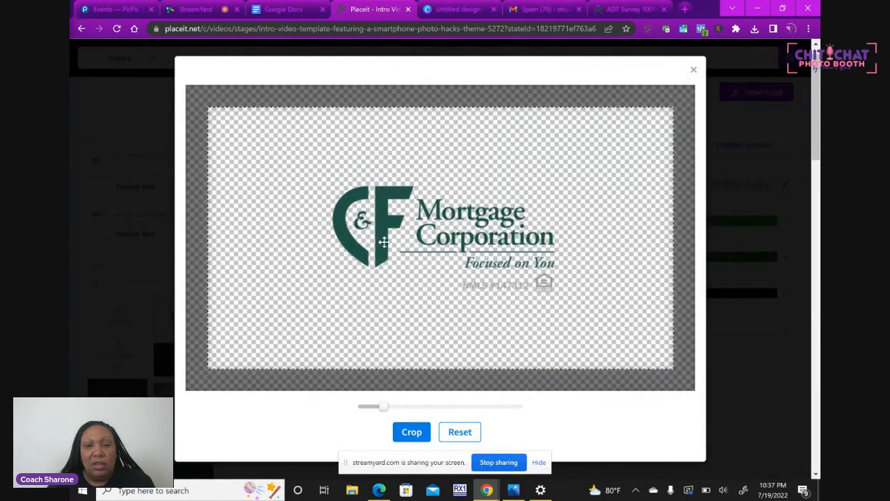
left_click_drag(385, 242, 503, 239)
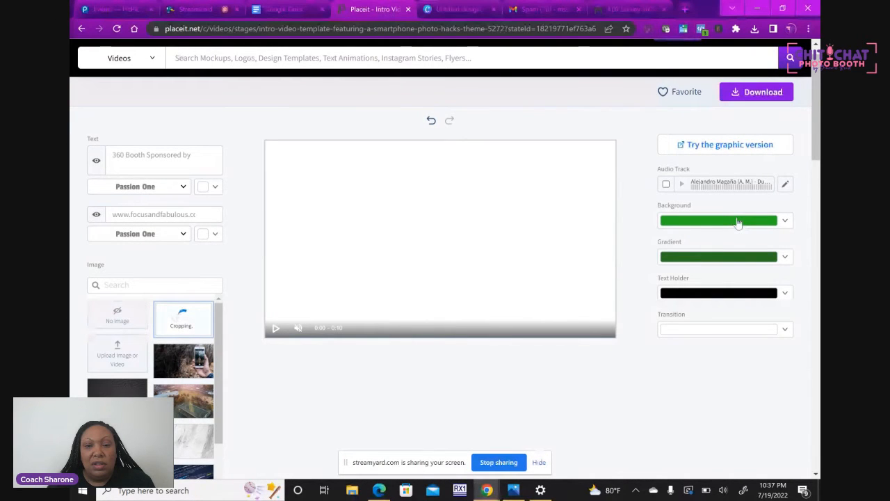
left_click(275, 327)
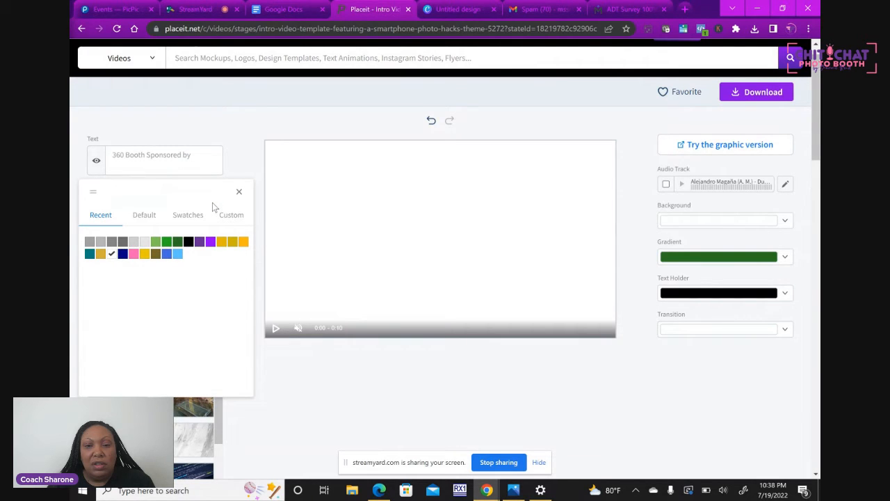
Step: Set the heading text to dark green and play the preview
left_click(239, 191)
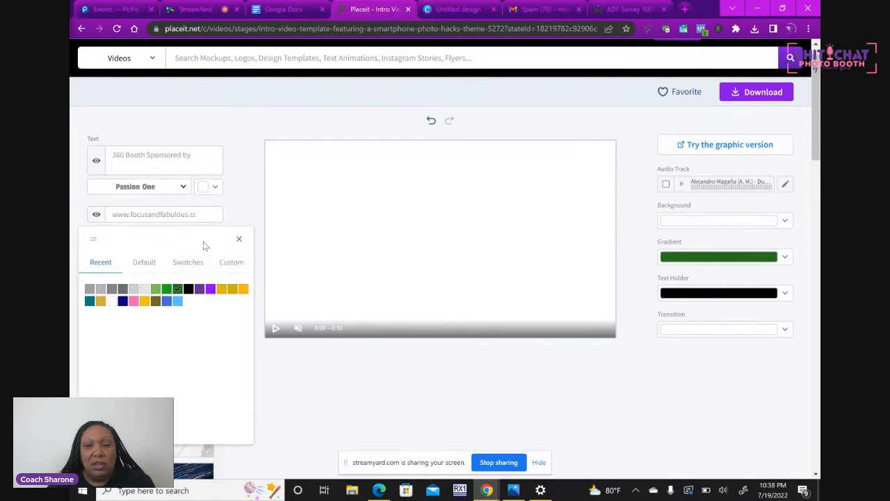
left_click(112, 300)
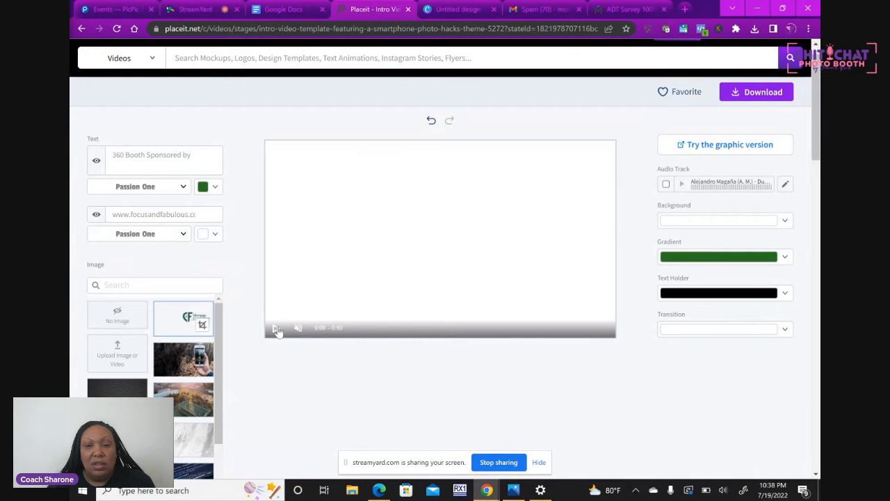
left_click(276, 327)
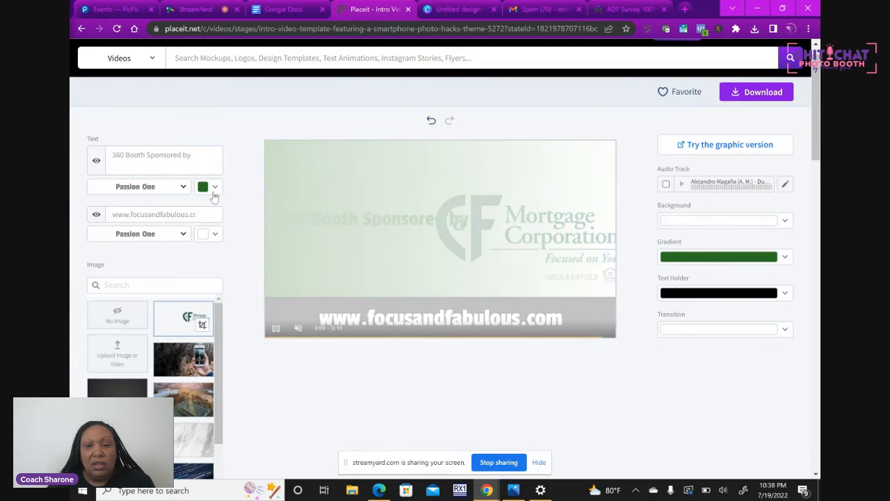
Step: Return the heading text to white and replay the preview
left_click(208, 187)
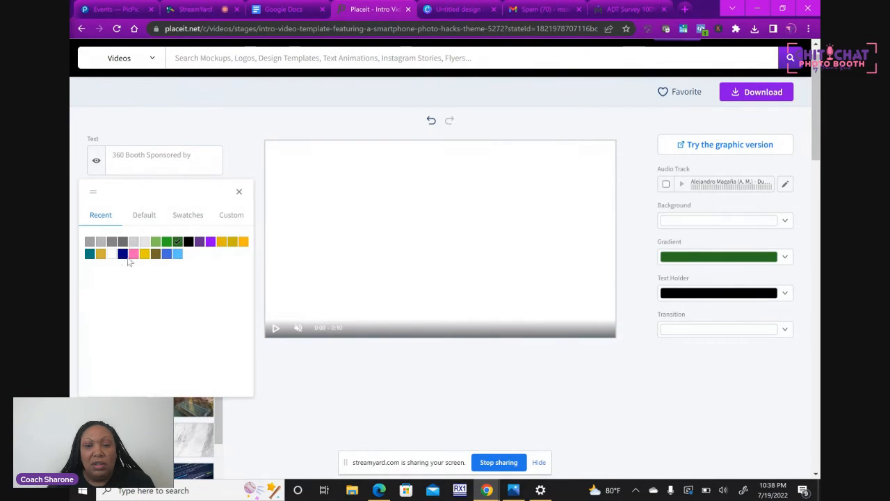
left_click(111, 253)
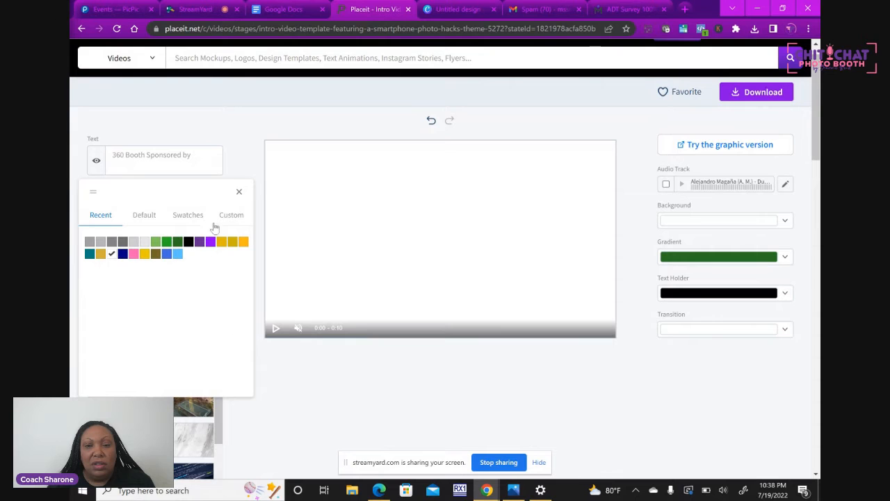
left_click(239, 191)
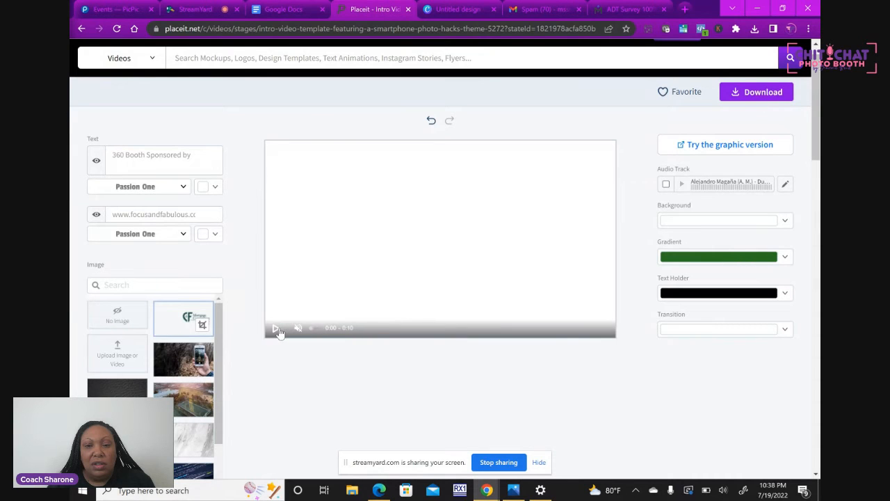
left_click(276, 328)
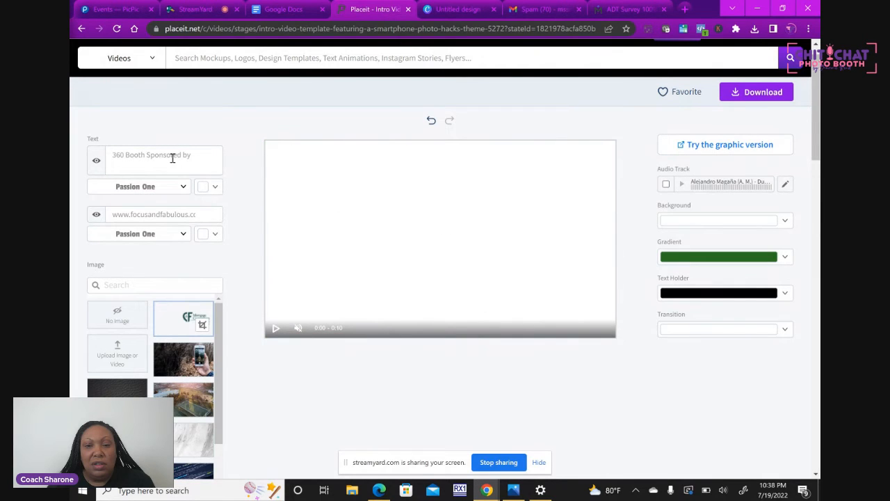
Step: Break the heading into '360 Booth' and 'Sponsored by', and use Alegreya Sans for both texts
left_click(164, 154)
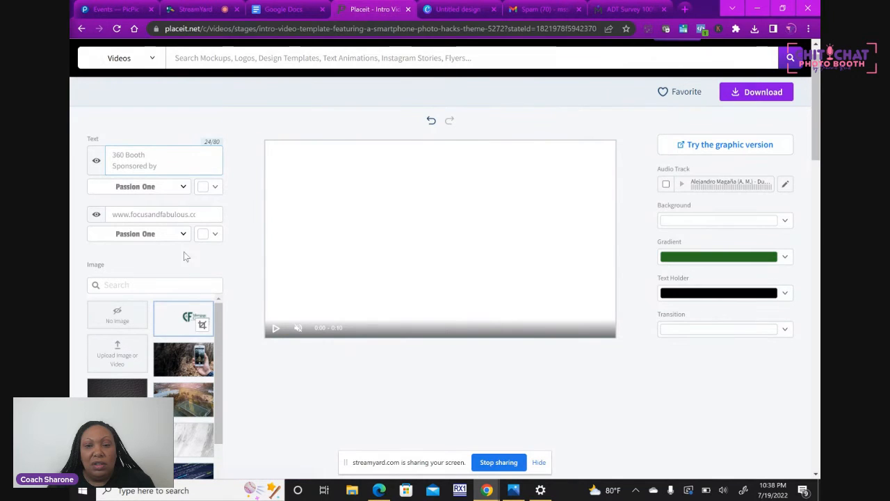
left_click(275, 328)
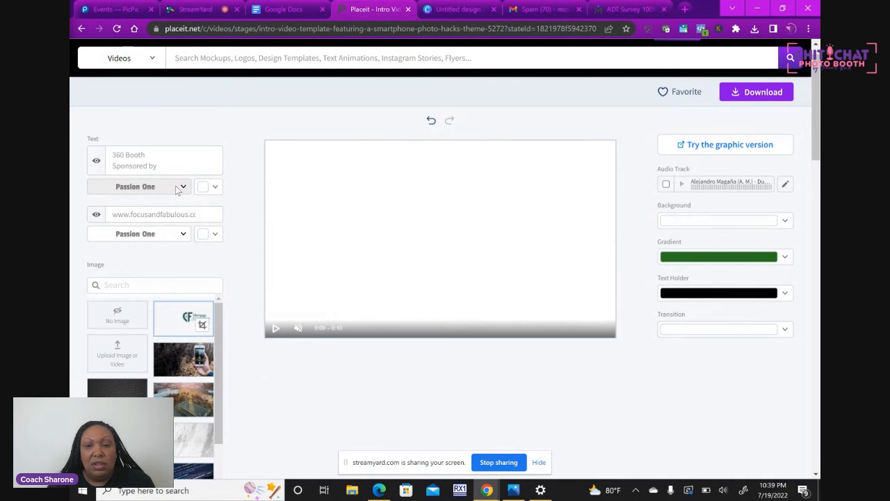
left_click(182, 186)
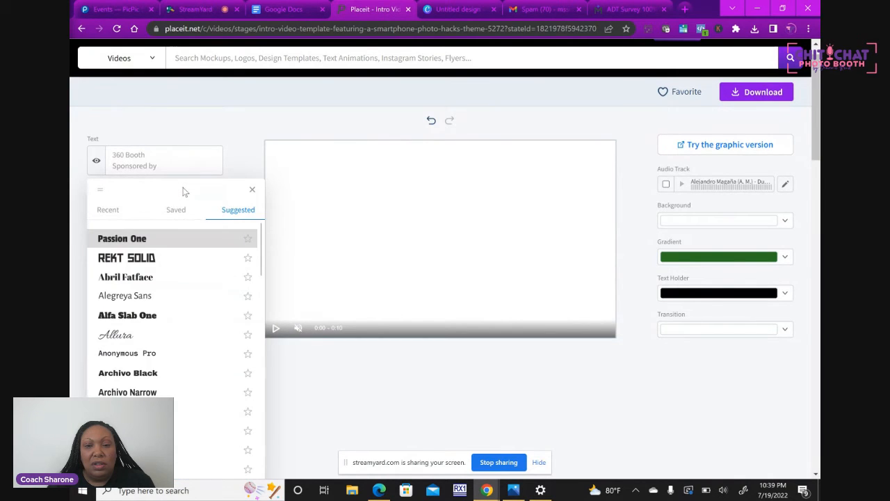
mouse_move(175, 295)
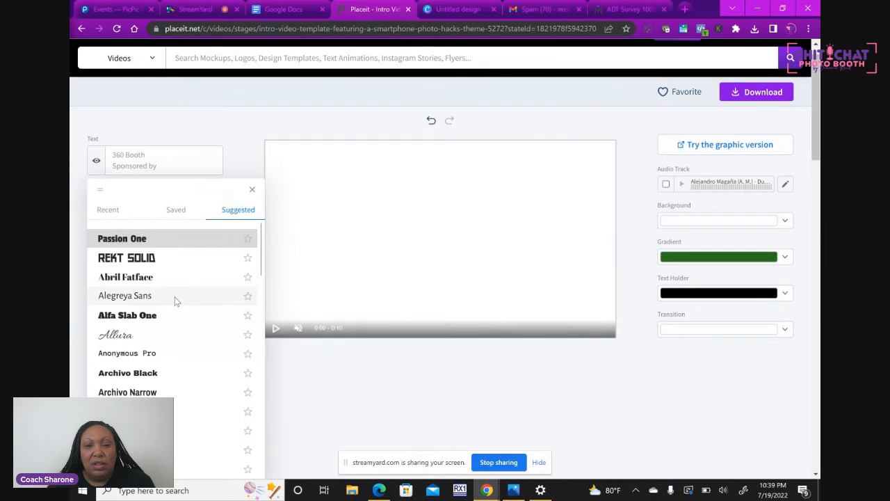
left_click(125, 295)
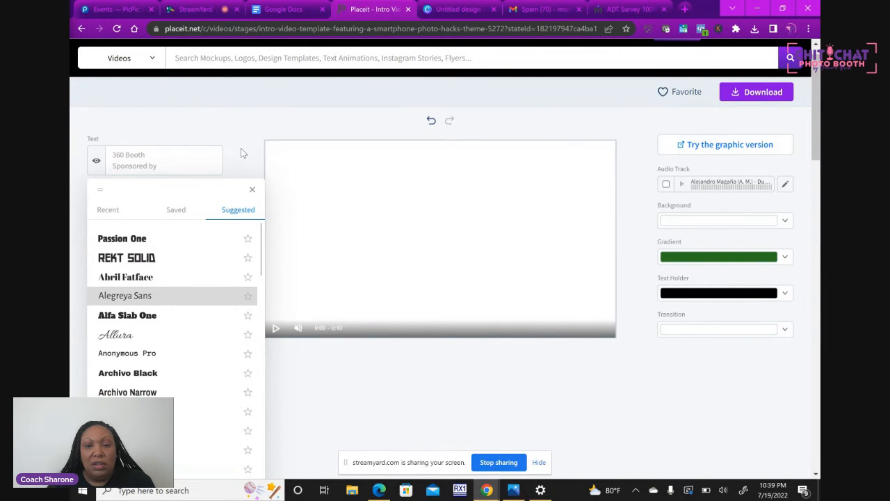
left_click(122, 237)
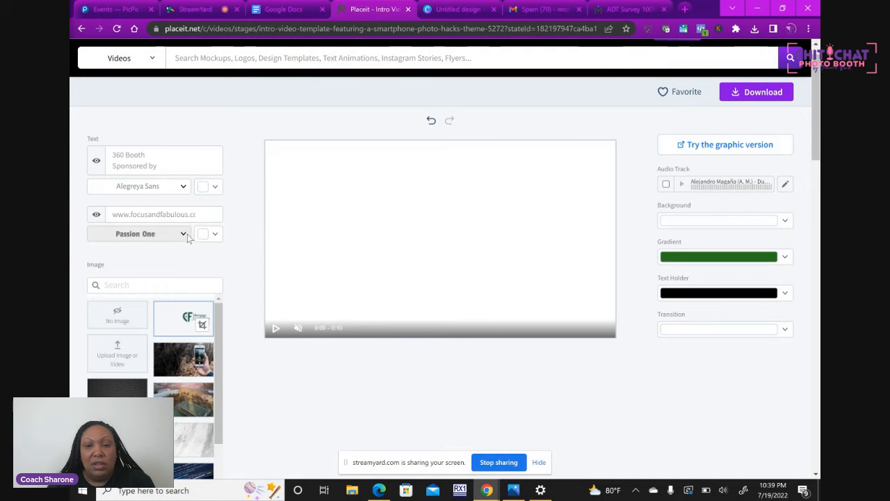
left_click(137, 233)
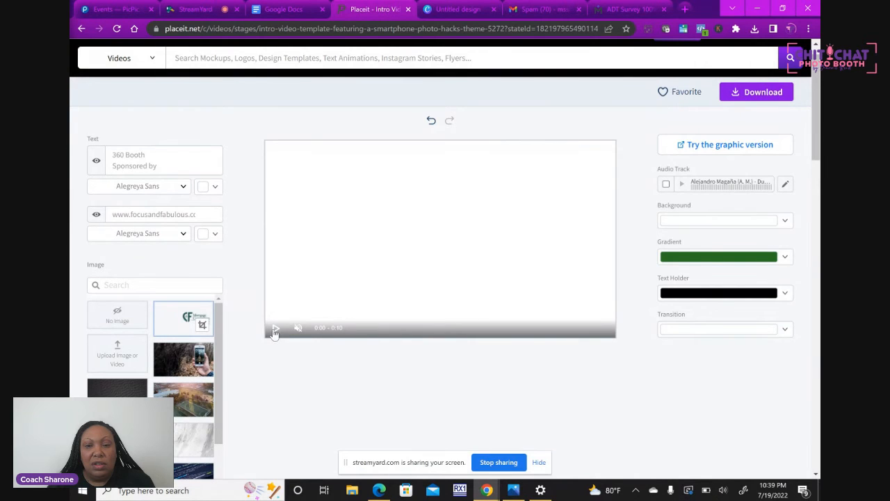
left_click(275, 329)
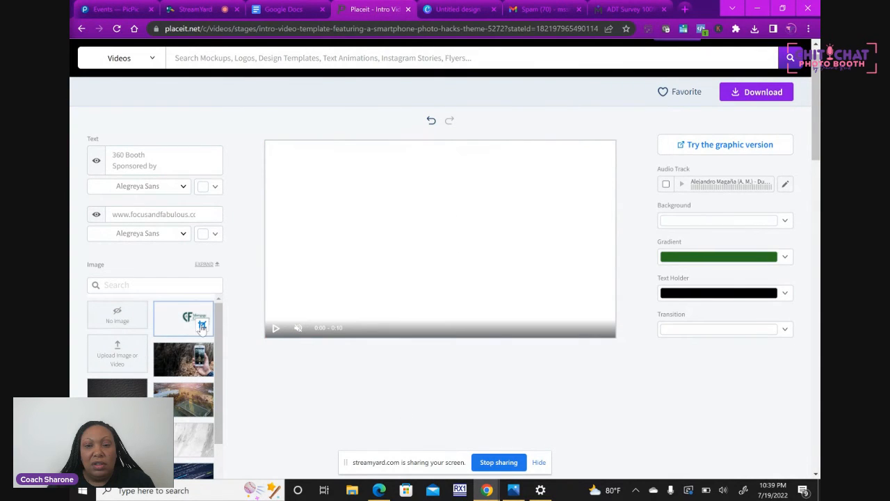
Step: Reopen the C&F logo crop and drag the zoom slider left to shrink it
left_click(183, 318)
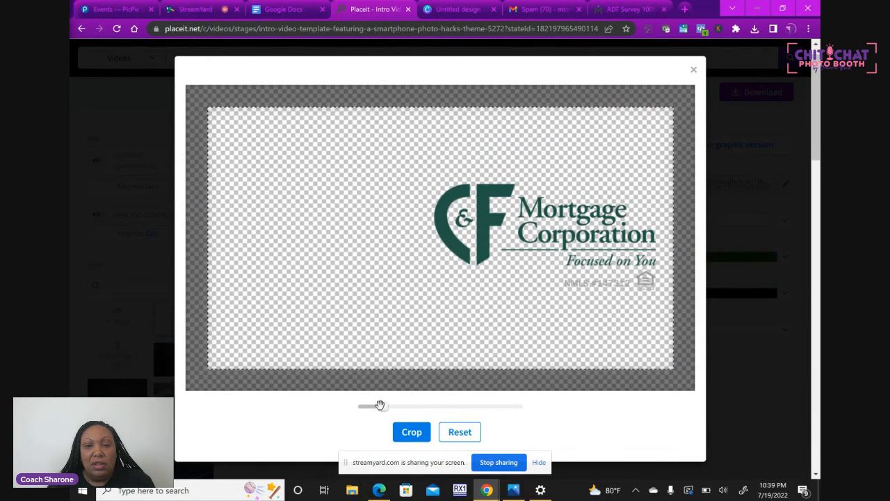
left_click_drag(379, 405, 371, 406)
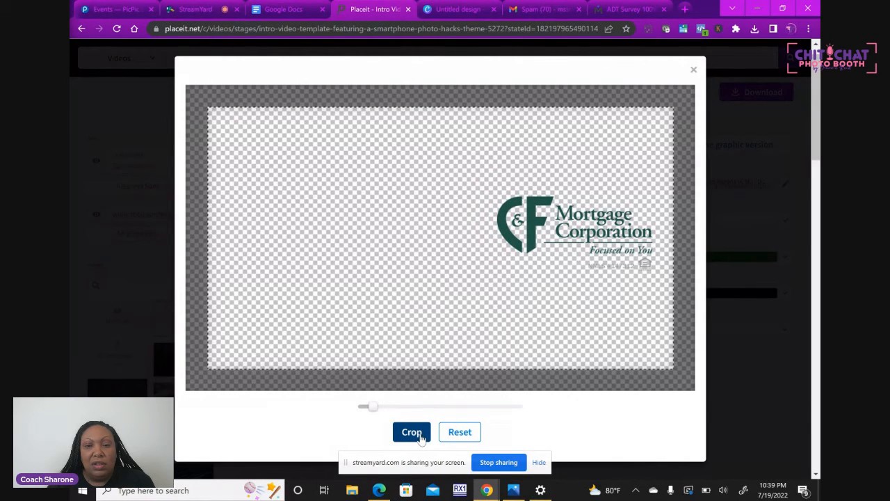
mouse_move(496, 412)
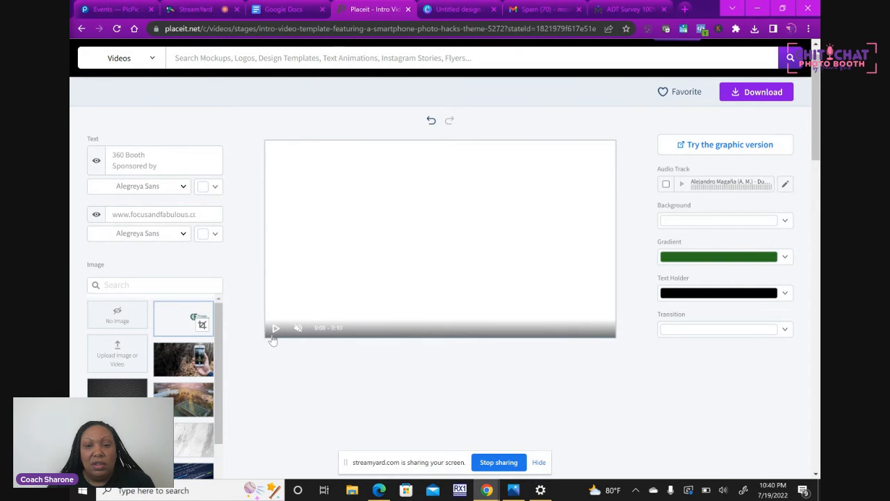
left_click(276, 328)
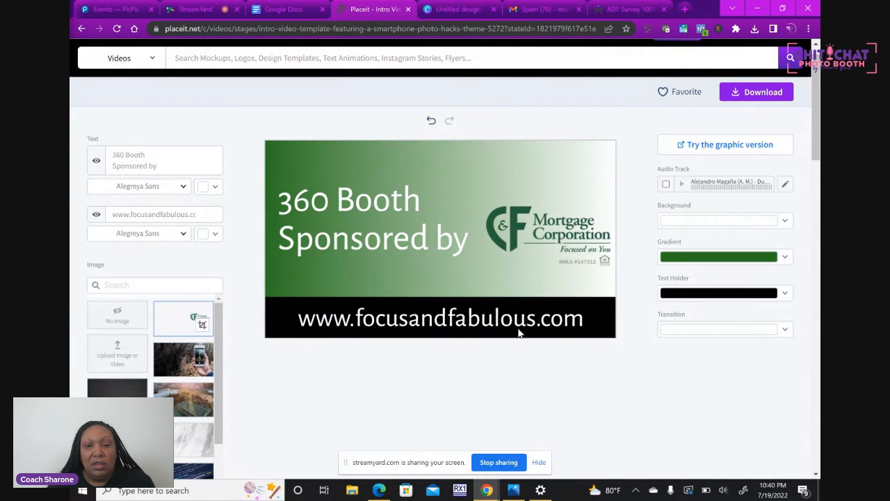
left_click(439, 238)
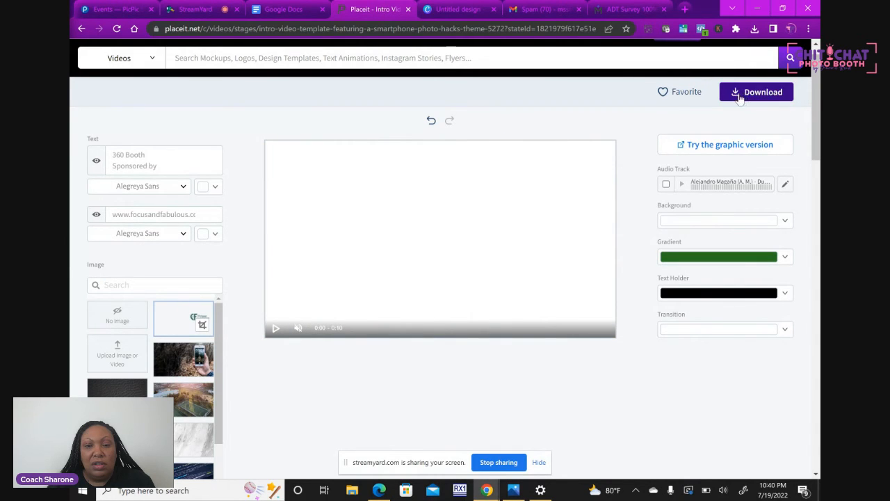
mouse_move(508, 221)
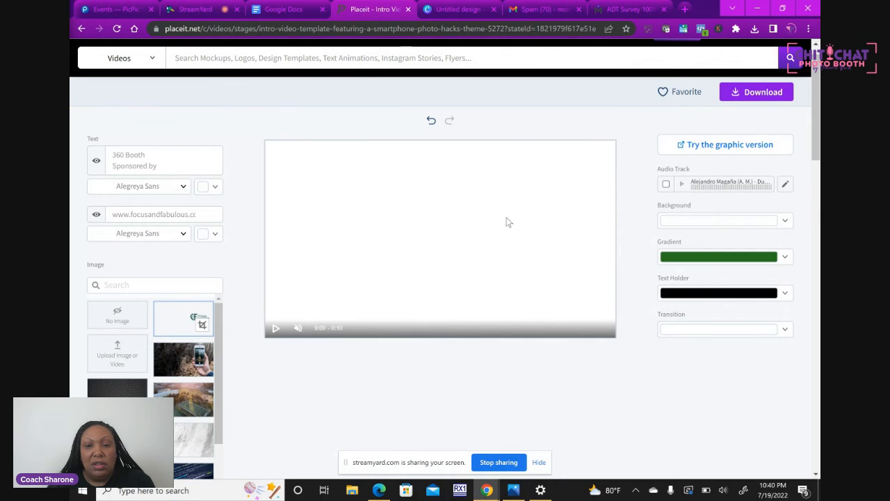